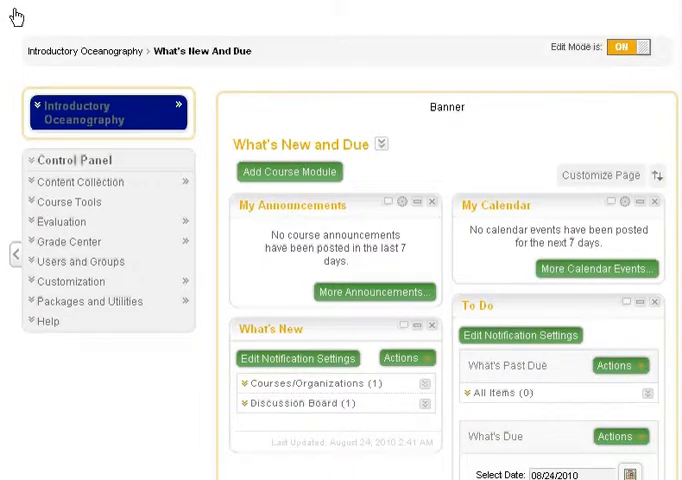
Open the Assignments view of the Grade Center for Introductory Oceanography
{"action": "left_click", "coordinate": [68, 241]}
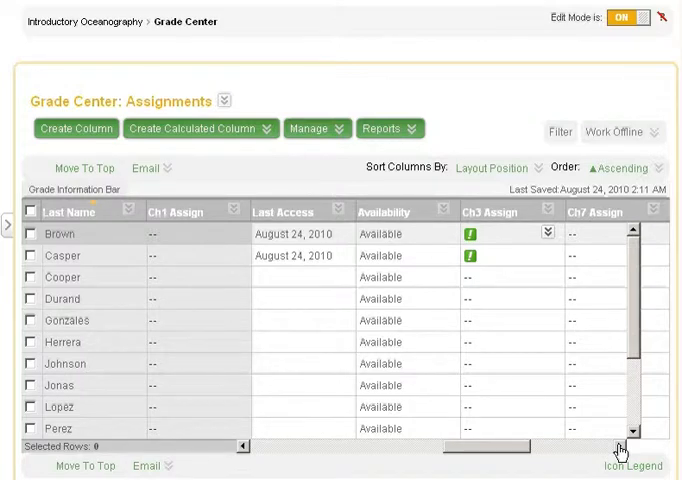
{"action": "mouse_move", "coordinate": [547, 279]}
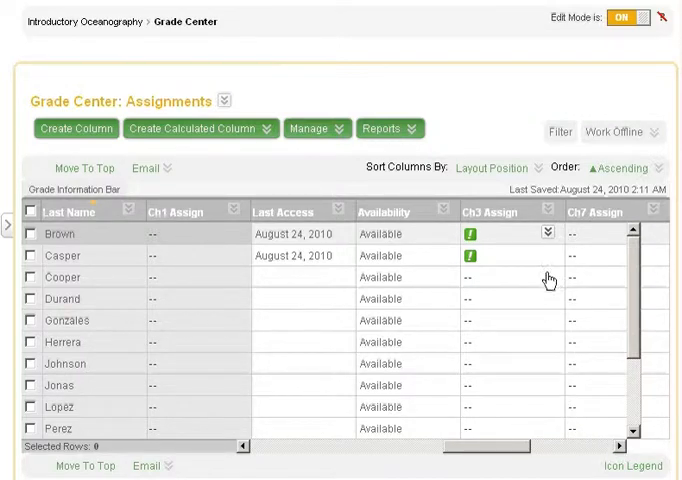
{"action": "left_click", "coordinate": [546, 231]}
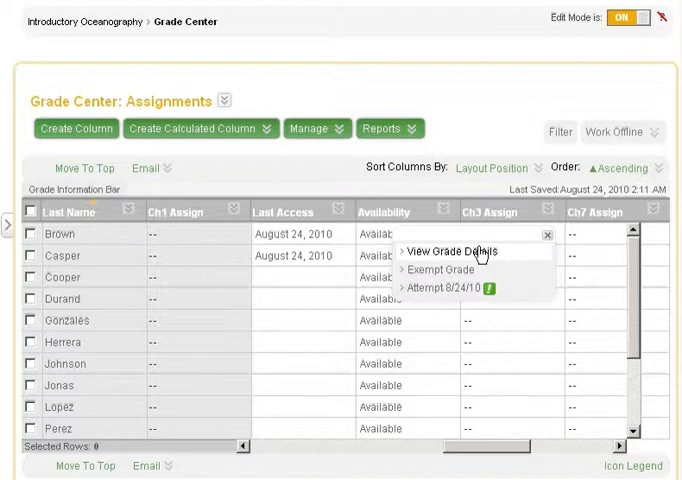
{"action": "left_click", "coordinate": [451, 251]}
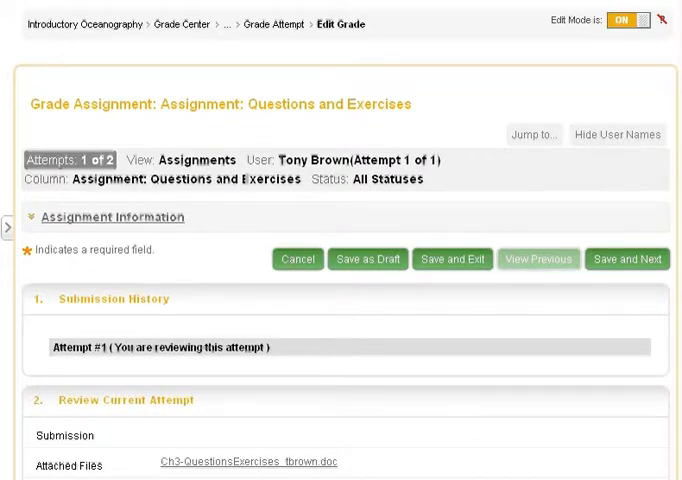
{"action": "scroll", "scroll_direction": "down", "scroll_amount": 3}
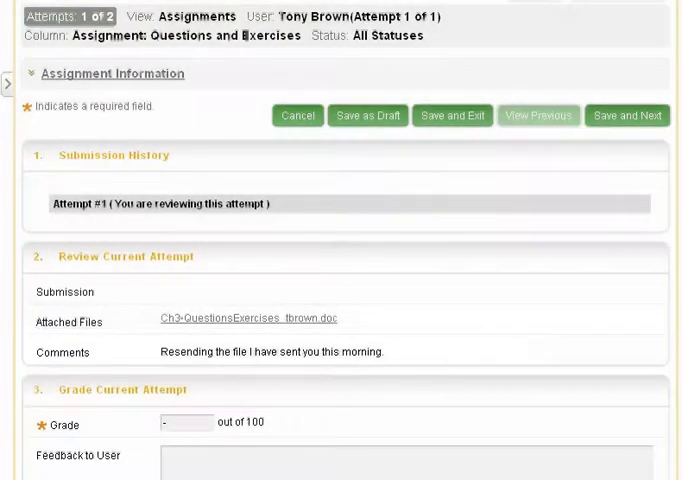
{"action": "scroll", "scroll_direction": "down", "scroll_amount": 3}
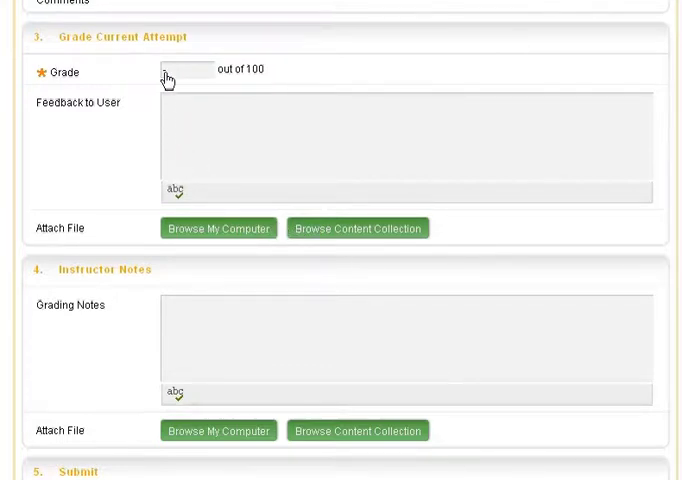
Enter grade 90 and feedback 'Nice work on this Assignment. Please check your spelling more carefully.'
{"action": "type", "text": "90"}
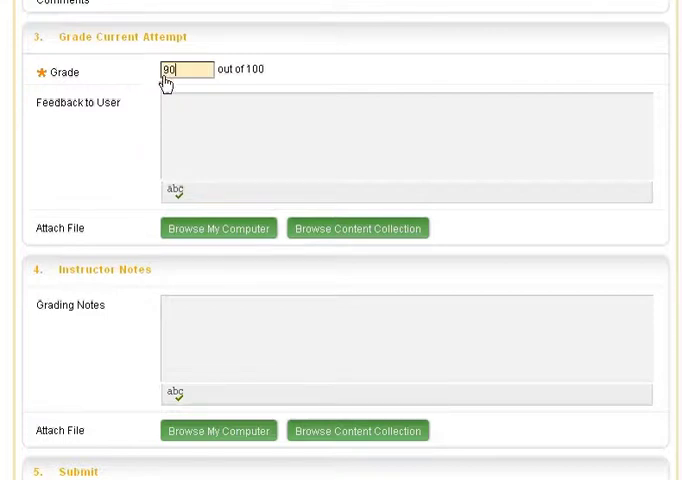
{"action": "type", "text": "Nice work on this Assignment.  Please be sure to check your  spelling more carefully on the next one."}
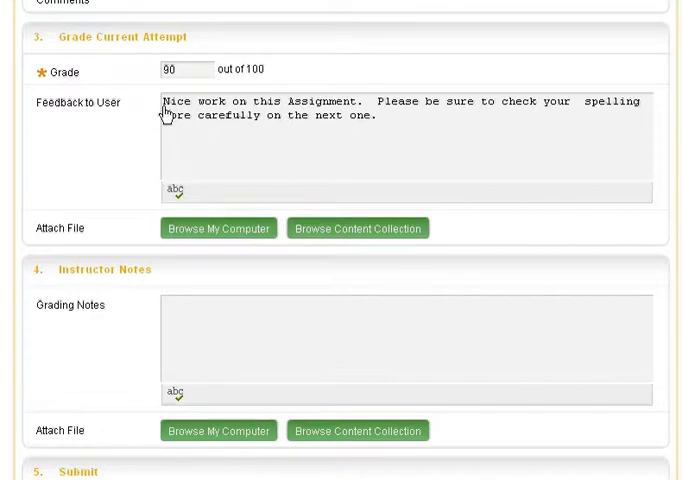
{"action": "scroll", "scroll_direction": "down", "scroll_amount": 3}
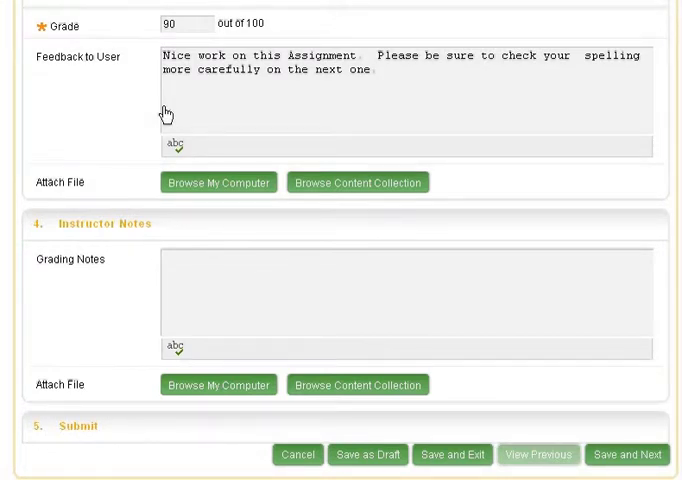
{"action": "left_click", "coordinate": [629, 454]}
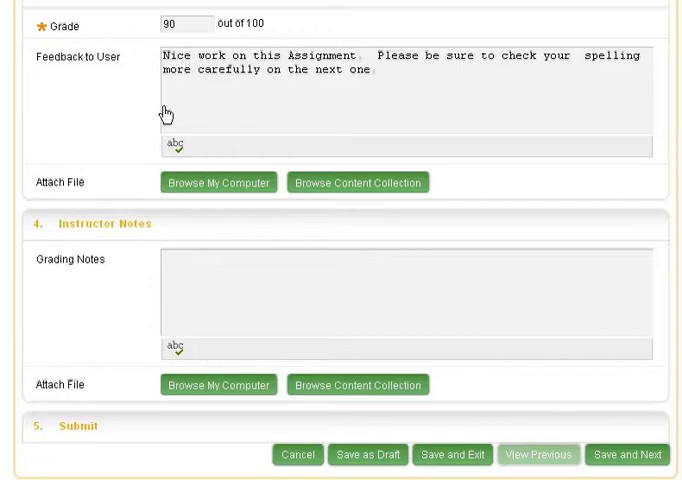
{"action": "mouse_move", "coordinate": [407, 240]}
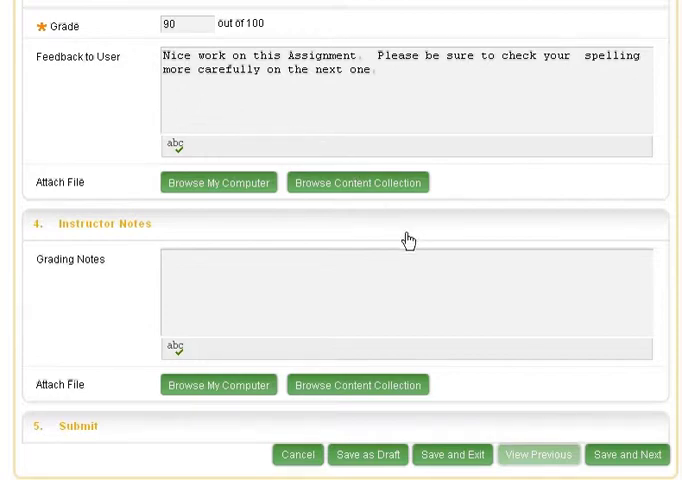
{"action": "left_click", "coordinate": [628, 454]}
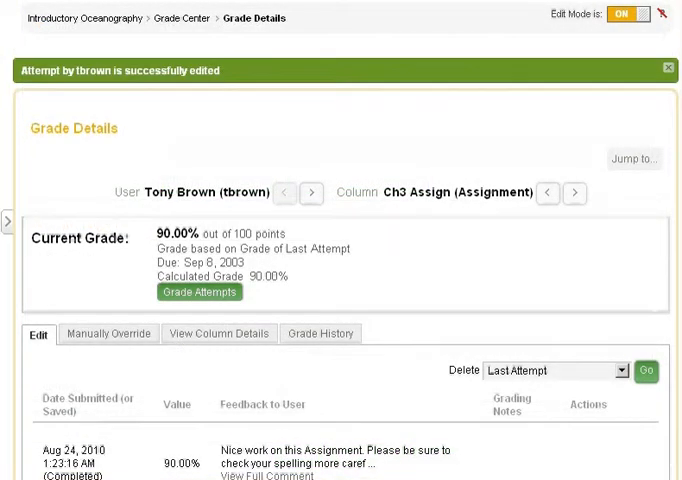